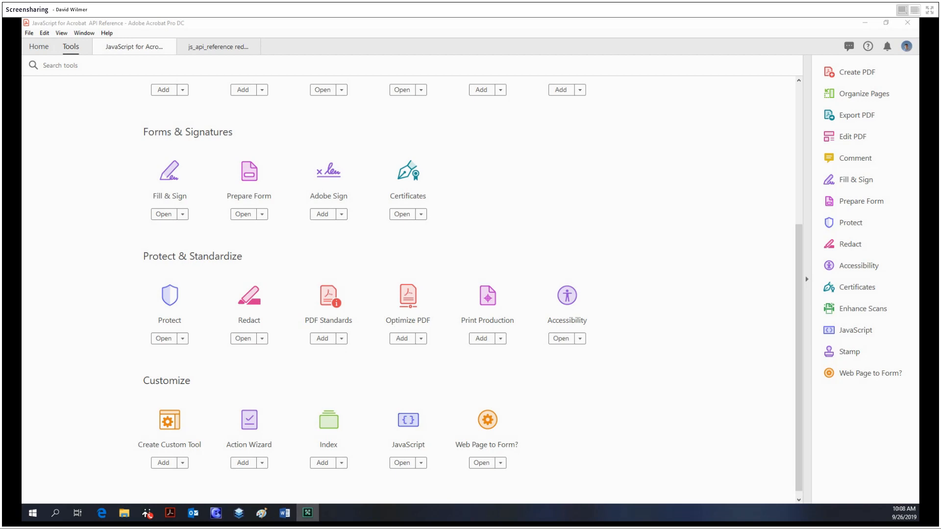
mouse_move(422, 430)
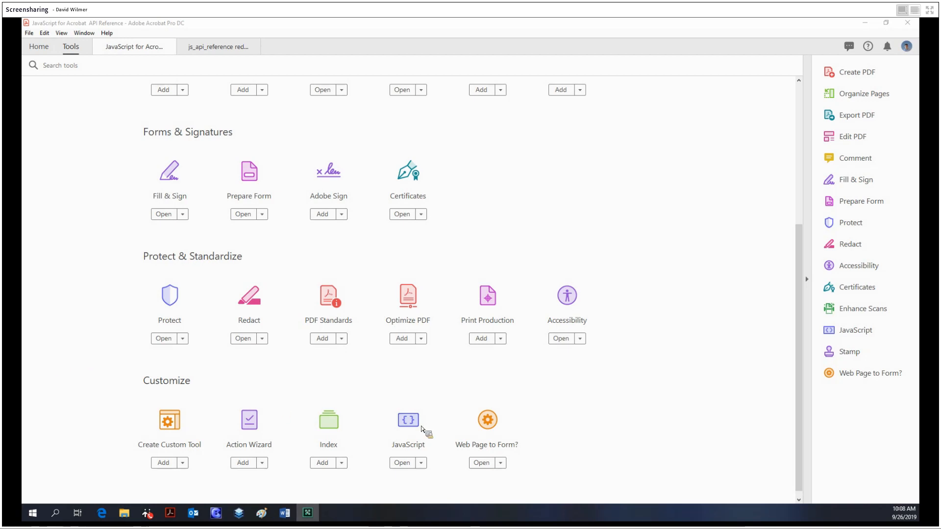
Open the JavaScript tool from the Customize section of the Tools page.
click(402, 462)
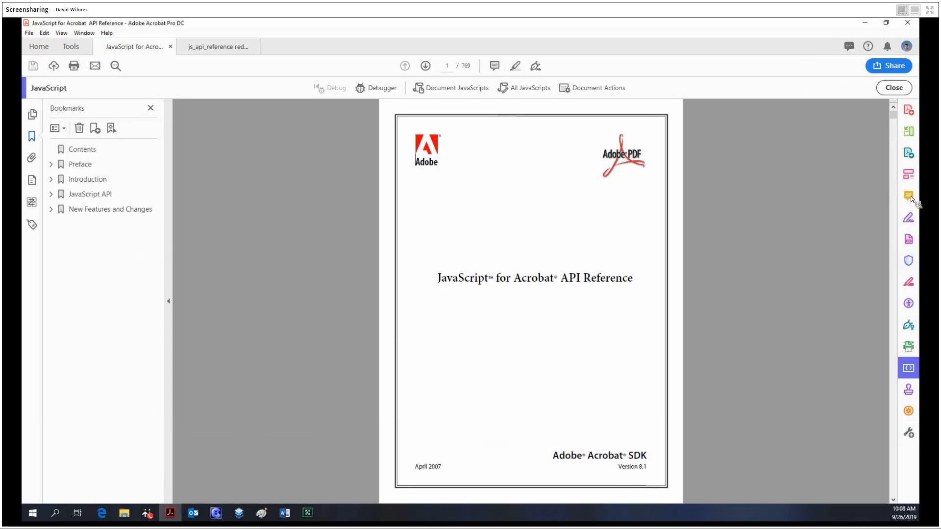
mouse_move(377, 87)
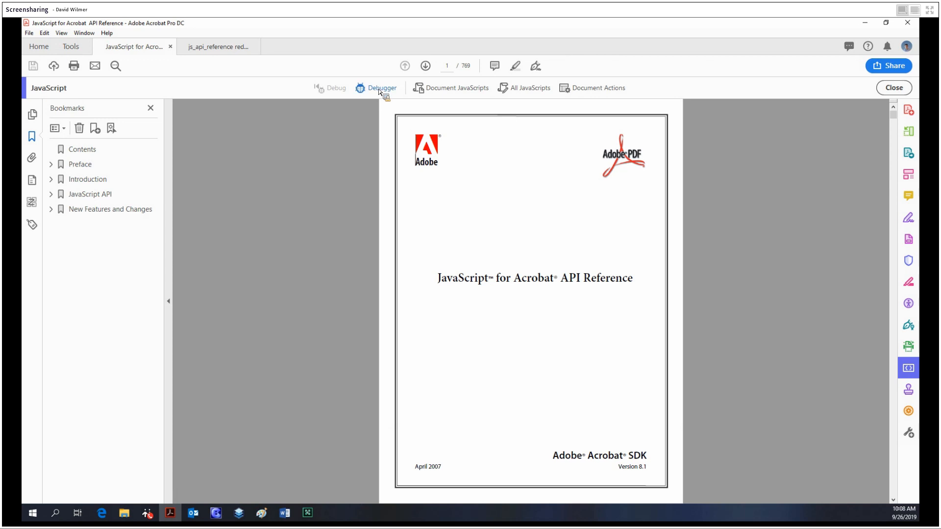
Open the Debugger, move it over the page centre, and set View to Console.
click(379, 88)
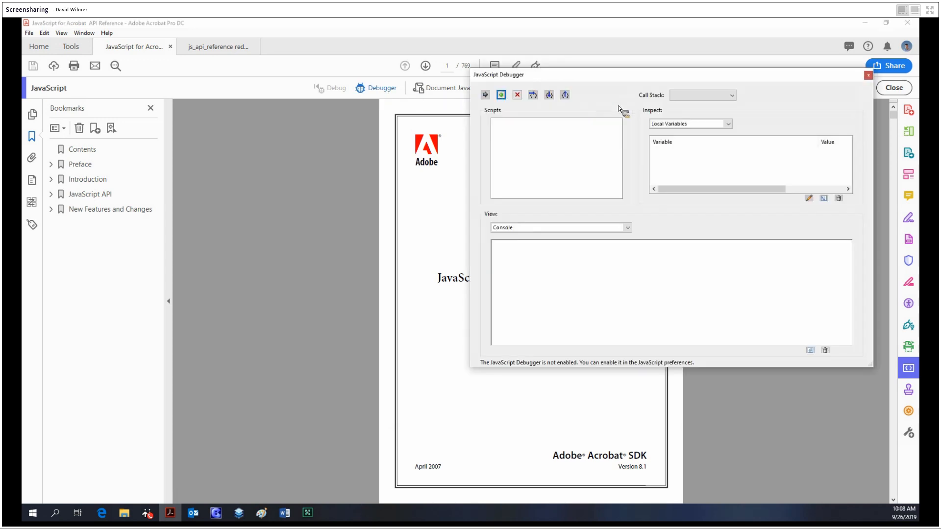
drag(497, 75, 370, 144)
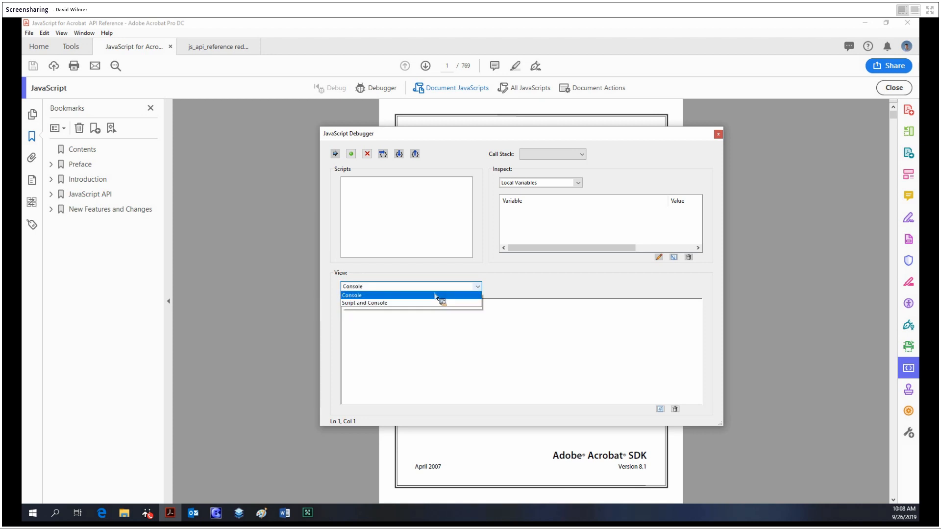
click(371, 295)
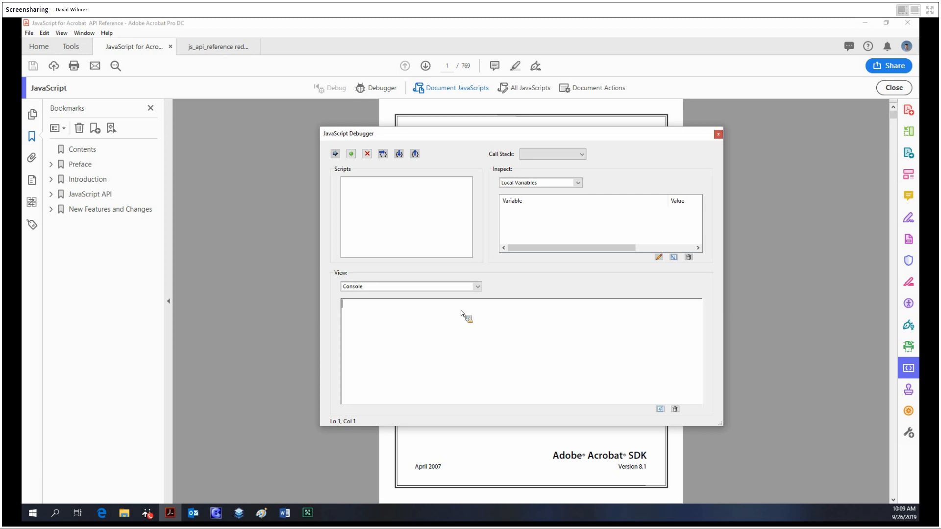
mouse_move(464, 308)
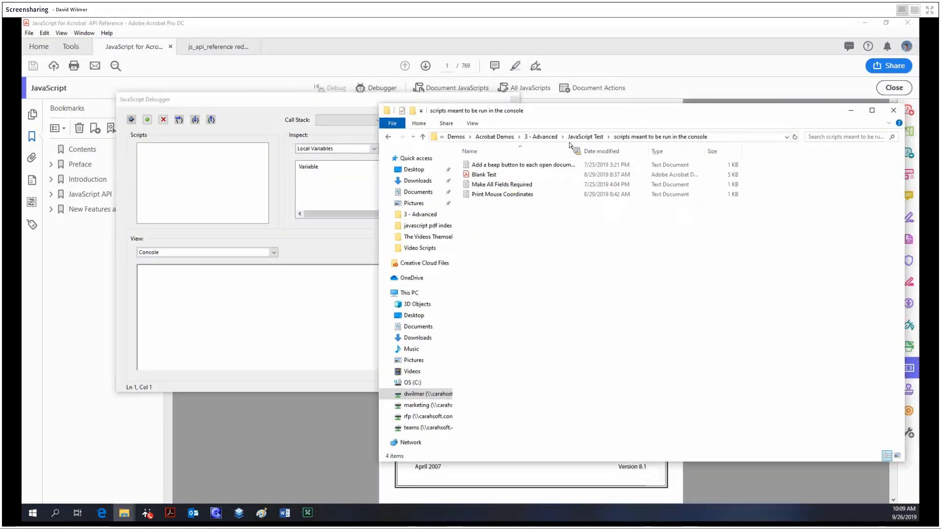
Open the 'Add a beep button to each open document' script from the console scripts folder.
drag(569, 110, 589, 120)
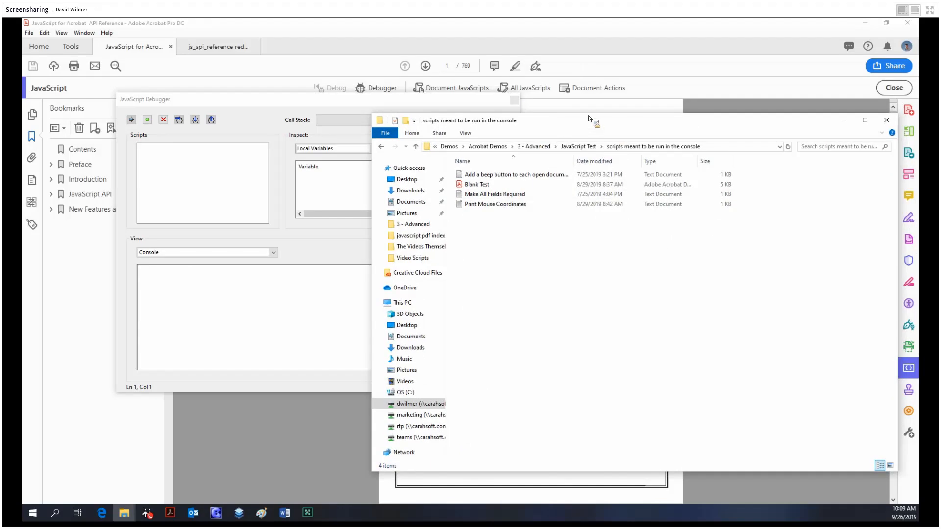
mouse_move(565, 130)
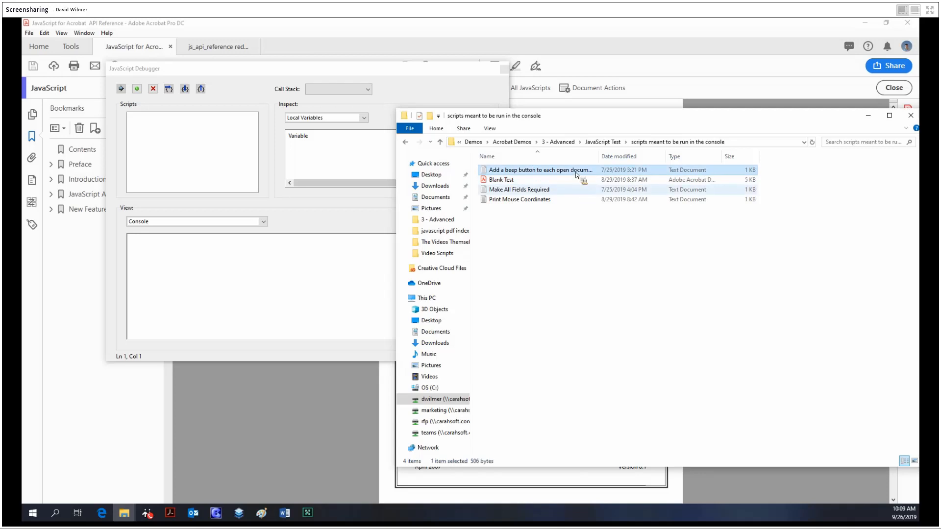
double_click(539, 170)
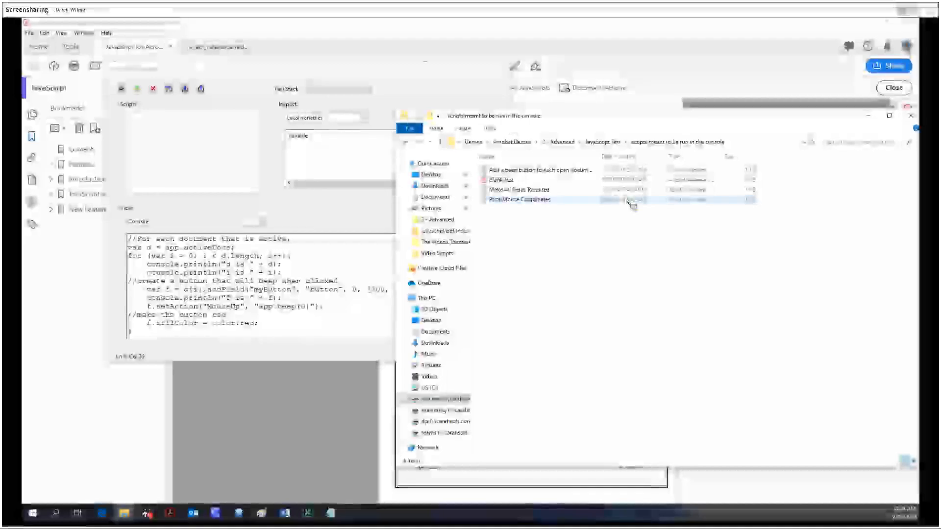
click(534, 170)
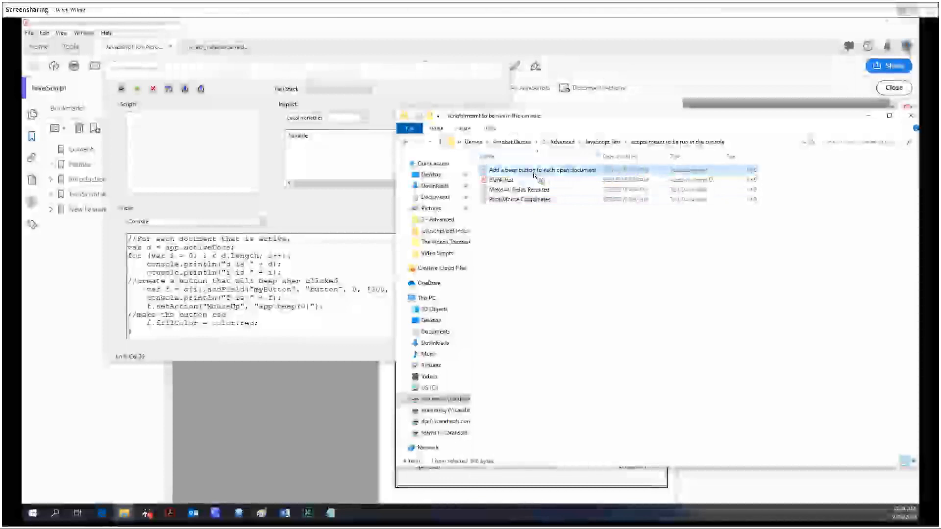
mouse_move(692, 176)
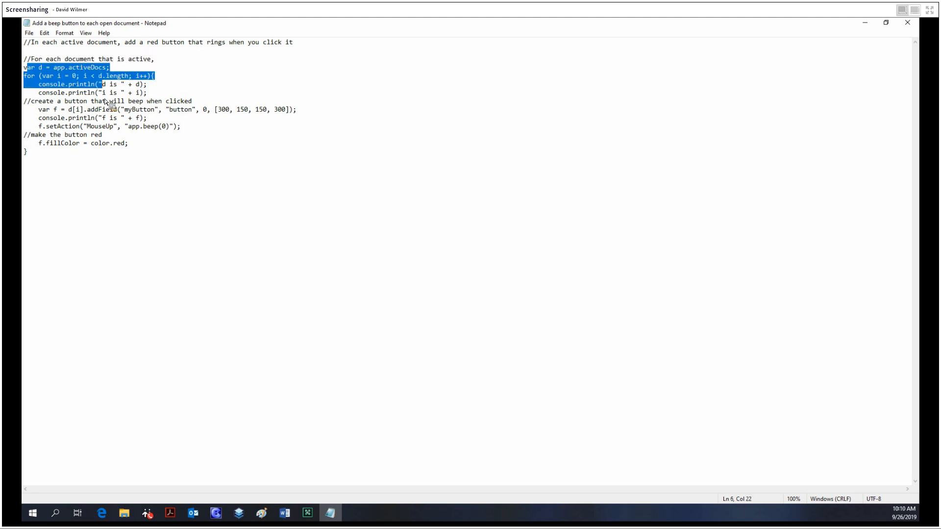
Select the beep-button script code in Notepad and copy it into the debugger console.
click(32, 110)
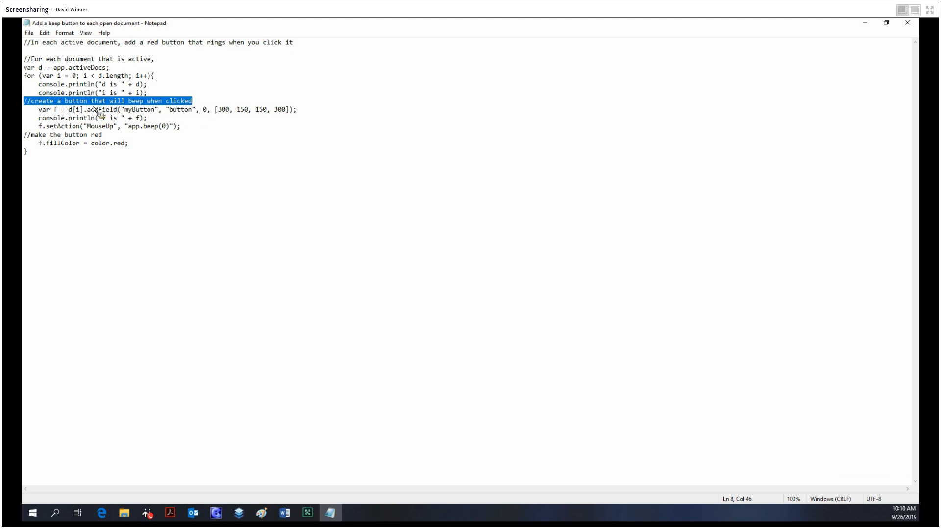
click(76, 59)
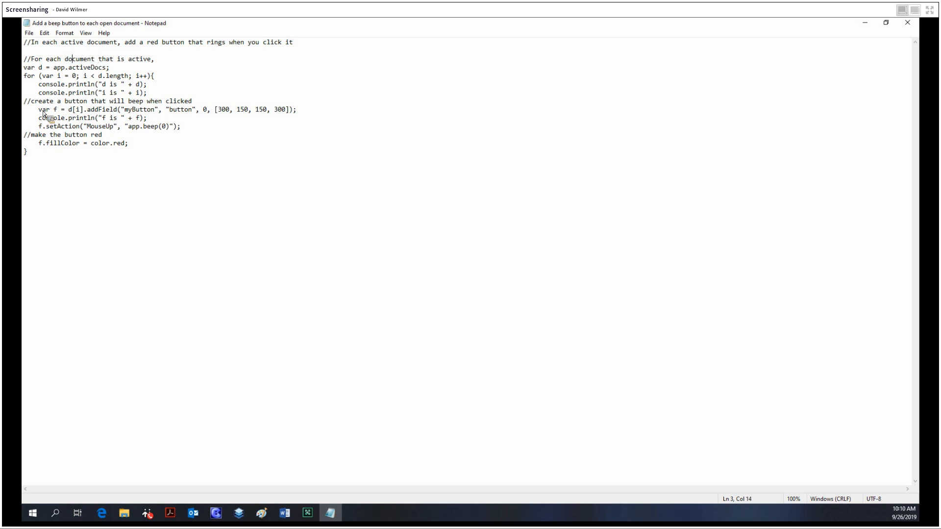
drag(34, 101, 190, 101)
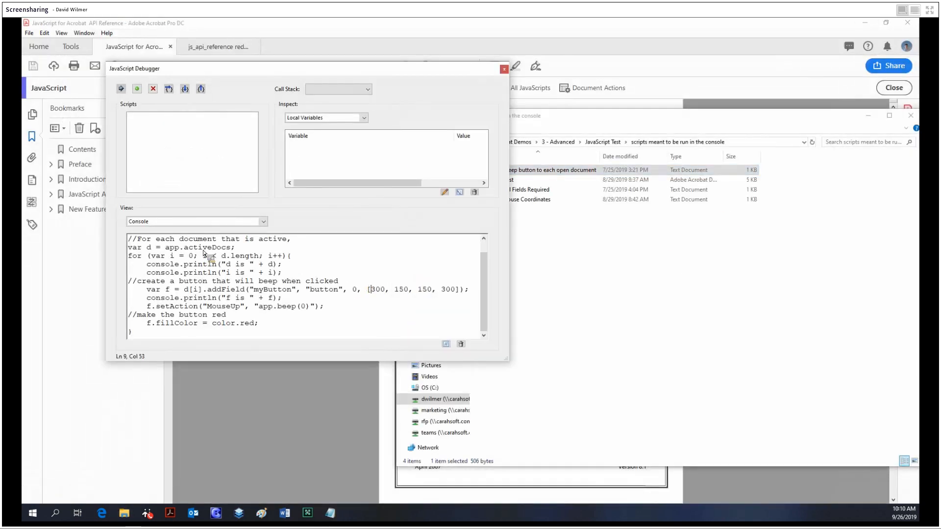
Select and run the pasted beep-button code, then close the Debugger.
drag(126, 238, 258, 332)
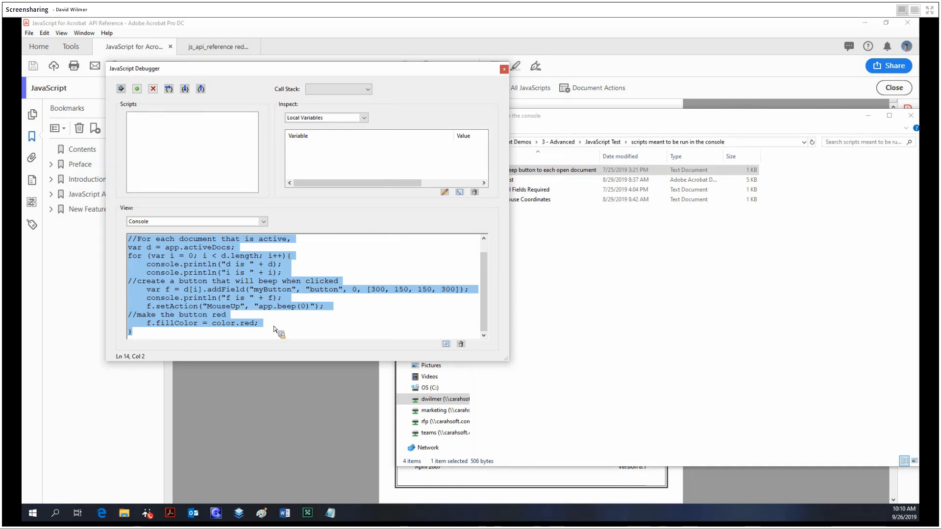
click(121, 88)
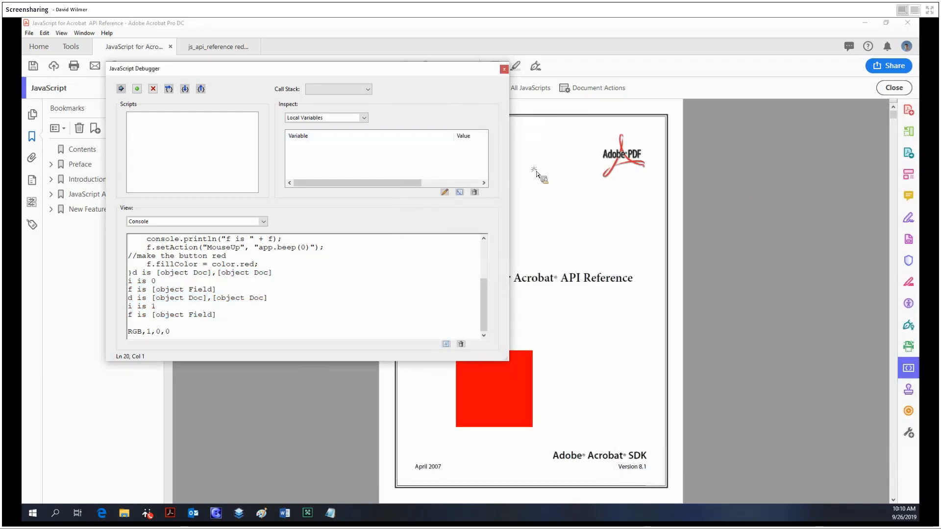
click(504, 69)
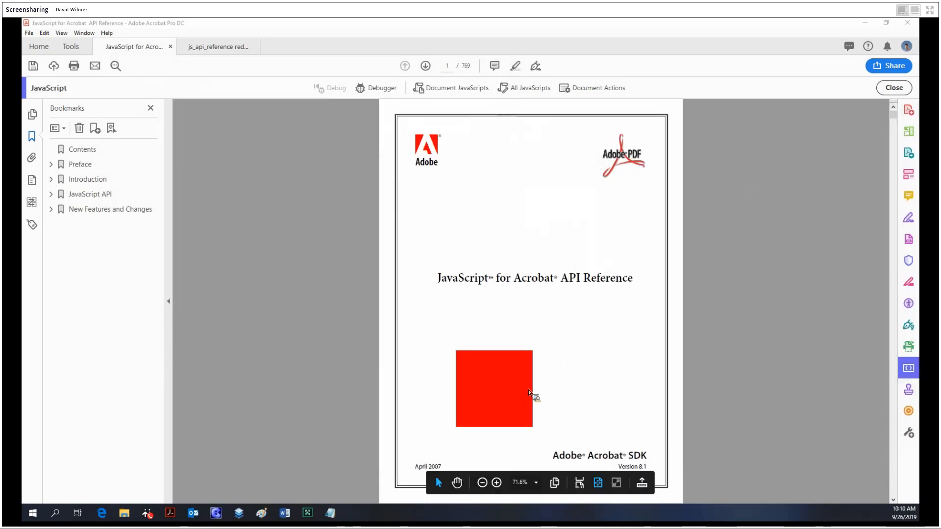
mouse_move(205, 59)
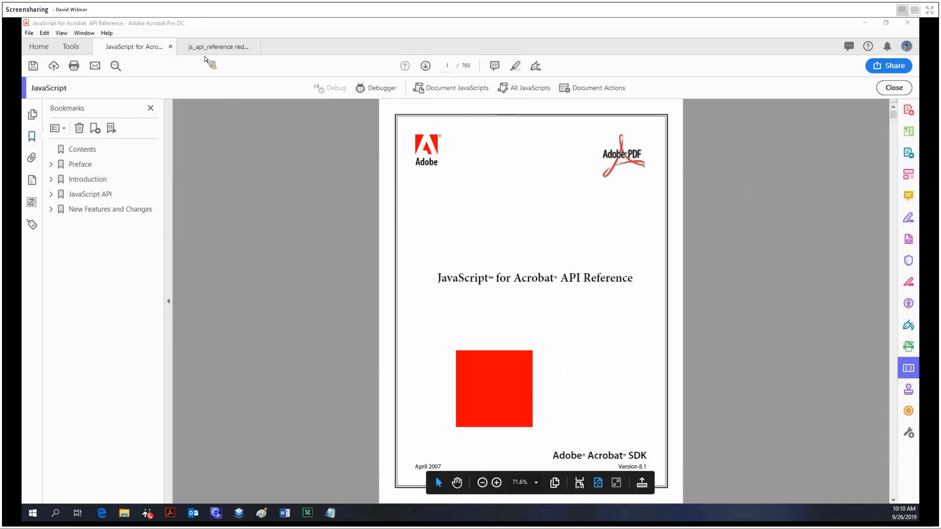
Test the red button and confirm the reduced-size reference PDF also has it.
click(217, 46)
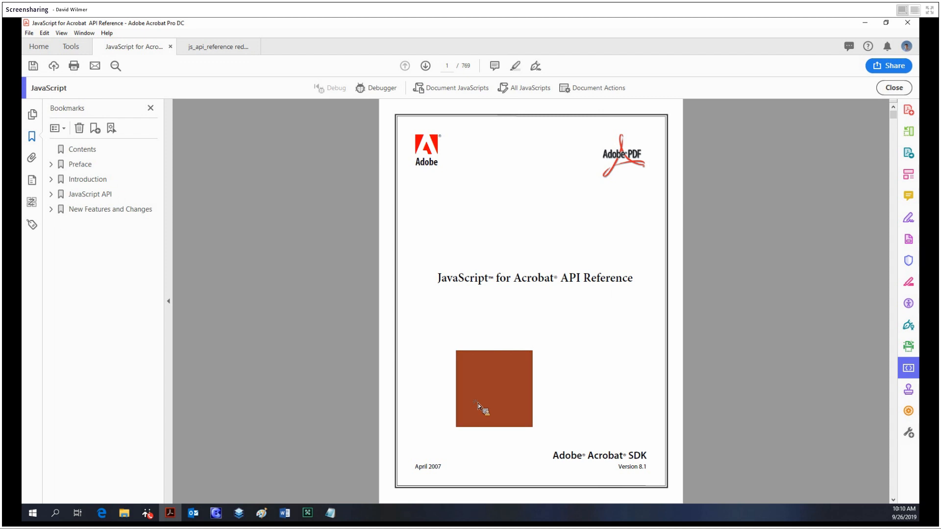
click(217, 46)
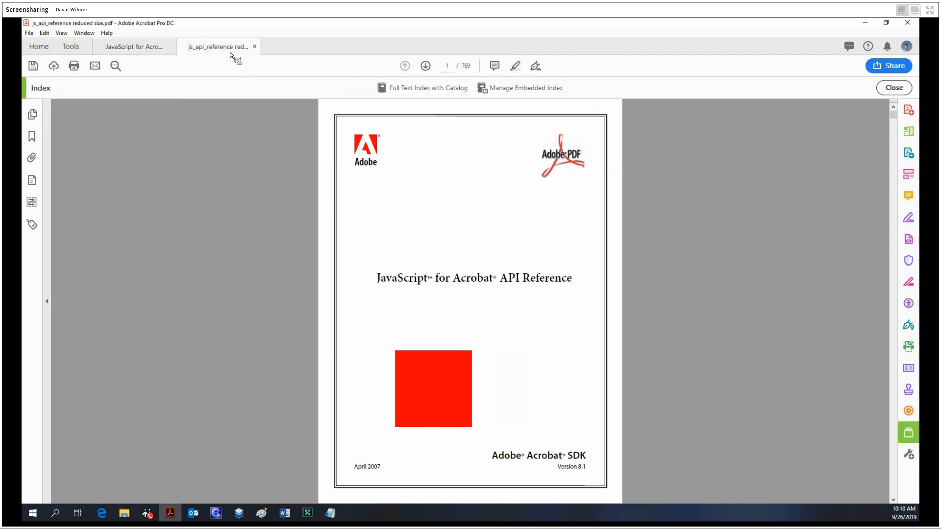
click(132, 46)
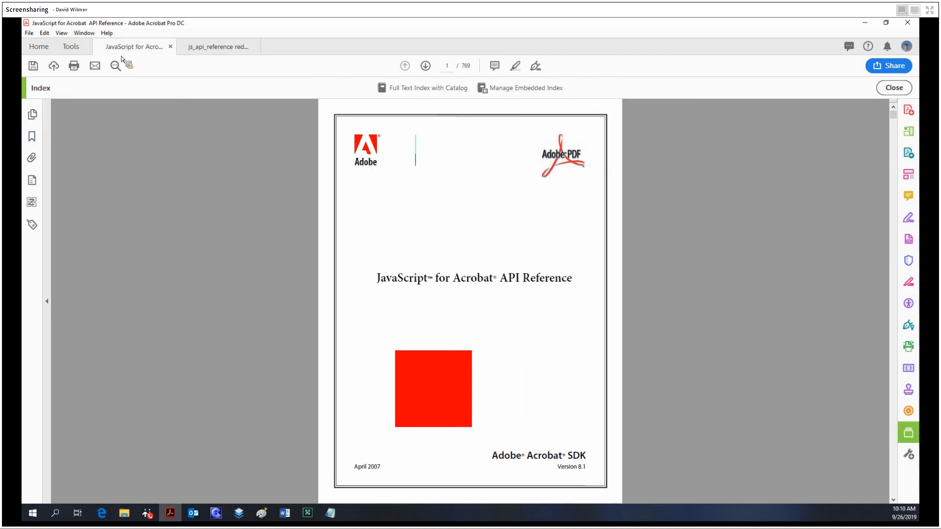
click(217, 46)
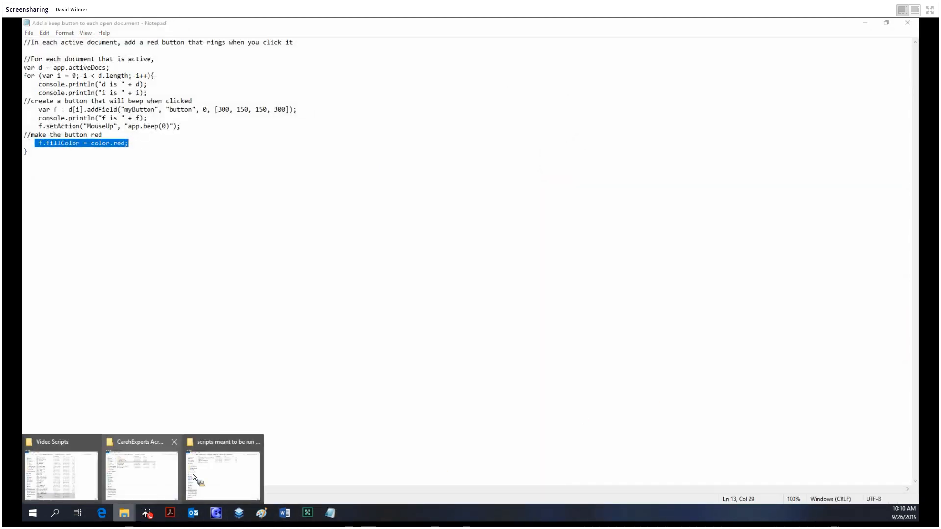
Open the Print Mouse Coordinates script and reopen the JavaScript Debugger.
click(223, 474)
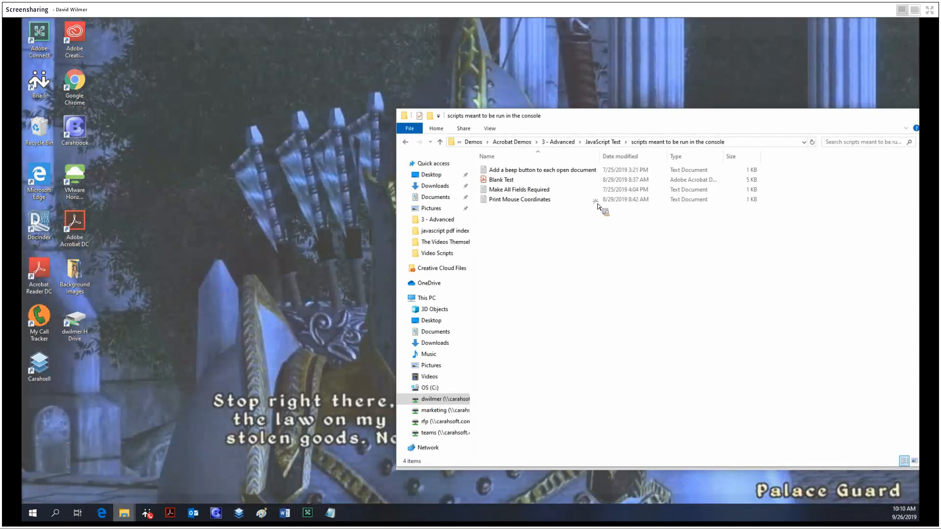
double_click(519, 199)
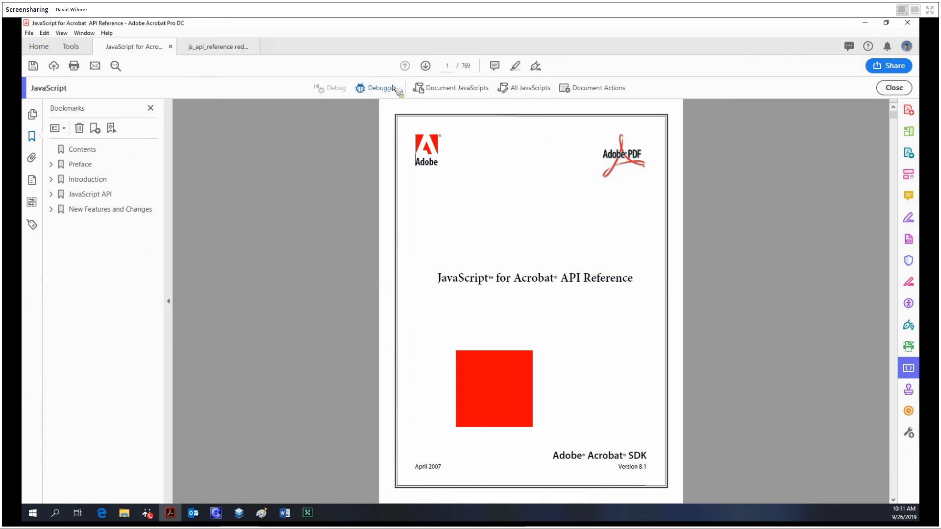
click(377, 88)
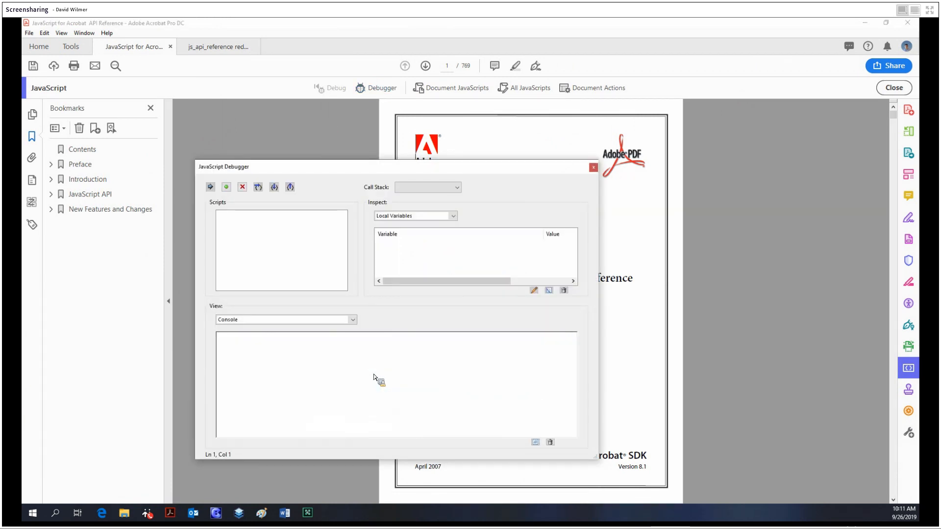
Paste the mouse-coordinates script into the console, select it, and run it.
text(//the function gets the Mouse coordinates)
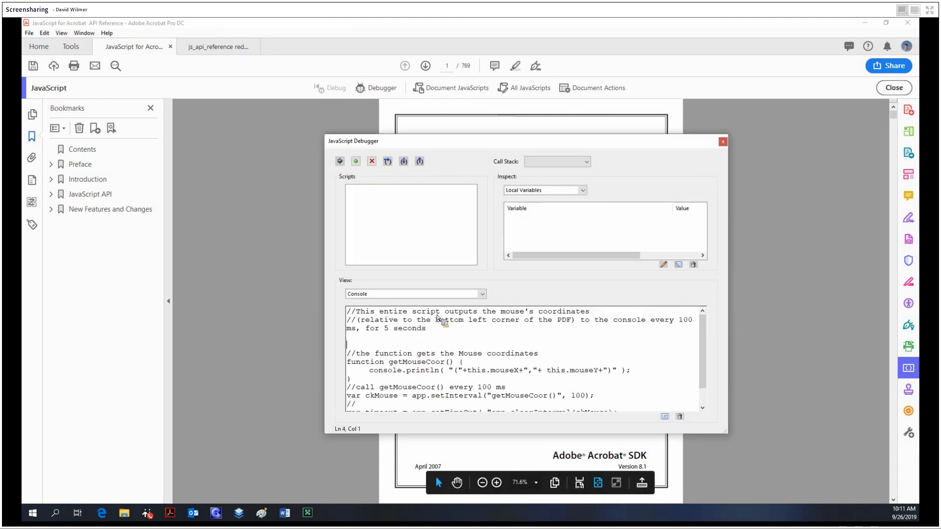
mouse_move(399, 329)
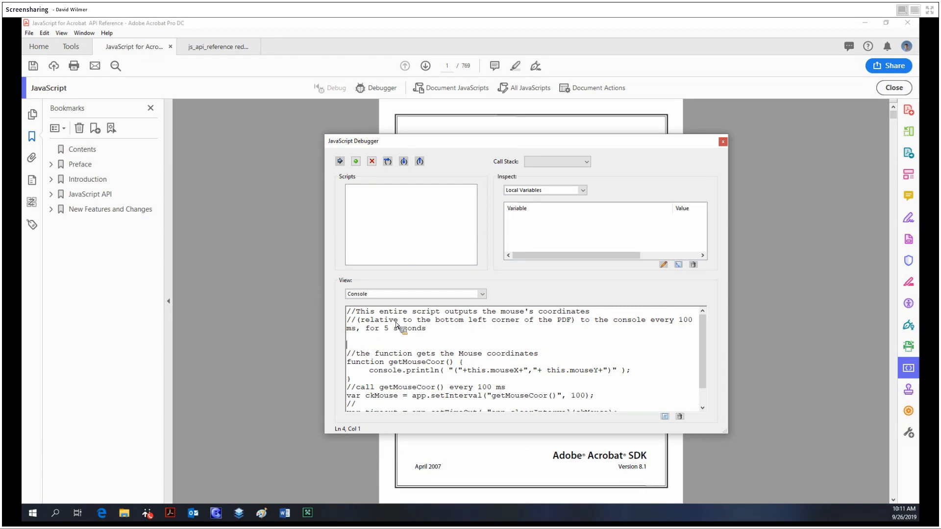
drag(360, 320, 575, 320)
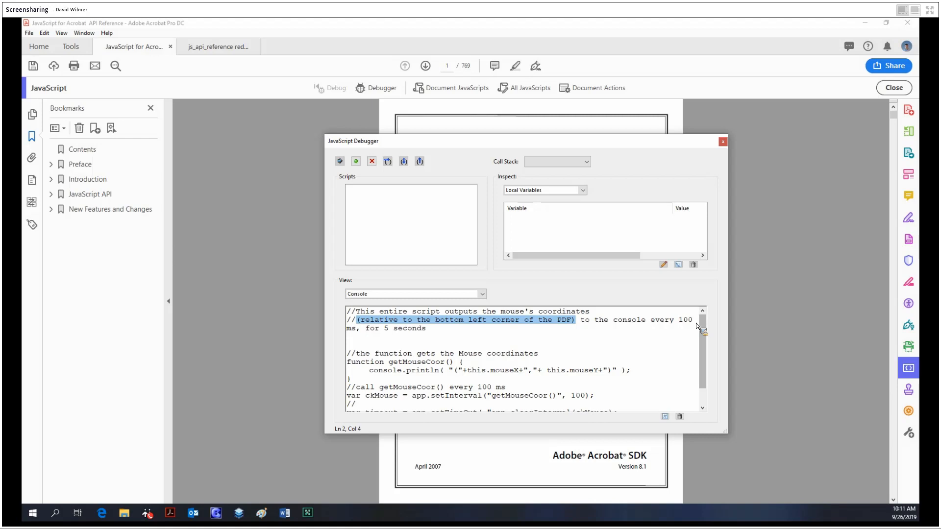
click(461, 336)
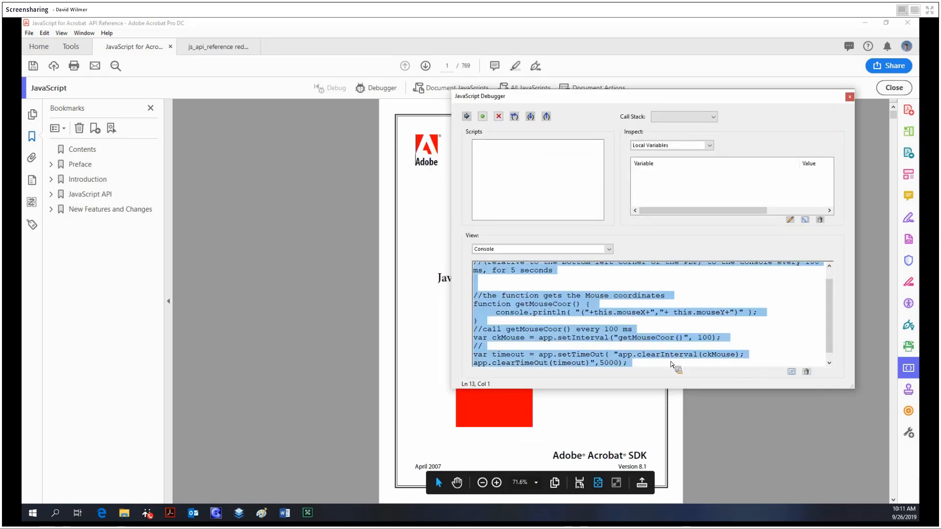
click(466, 116)
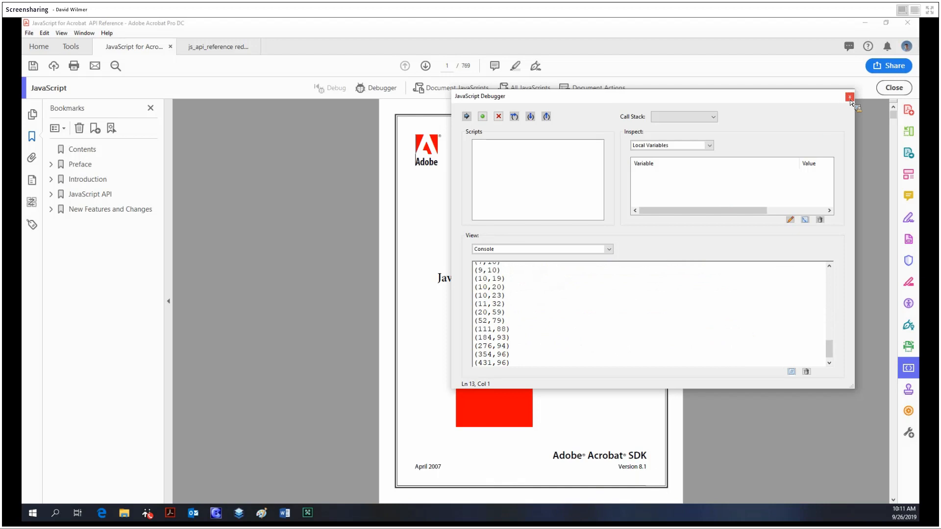
Close the Debugger and save the coordinate code as Document JavaScript 'Mouse Coordinates'.
click(849, 97)
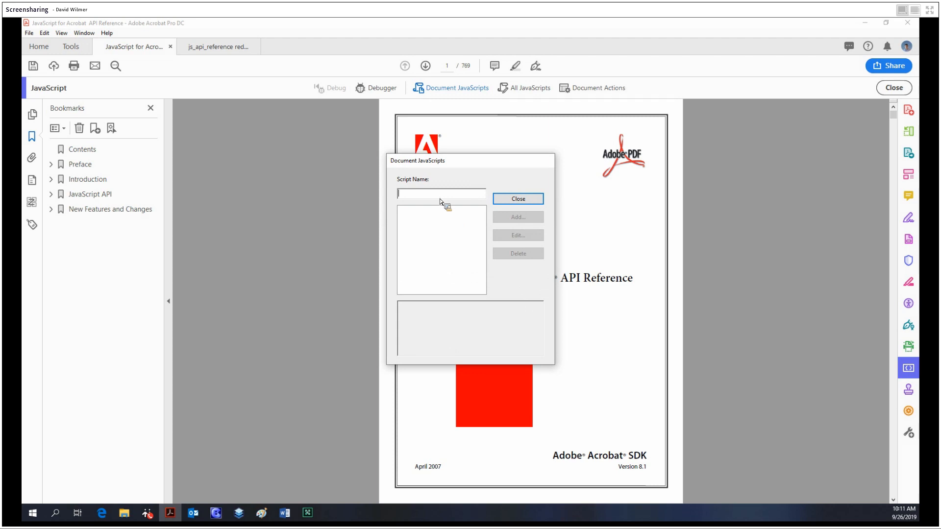
text(Mouse Cor)
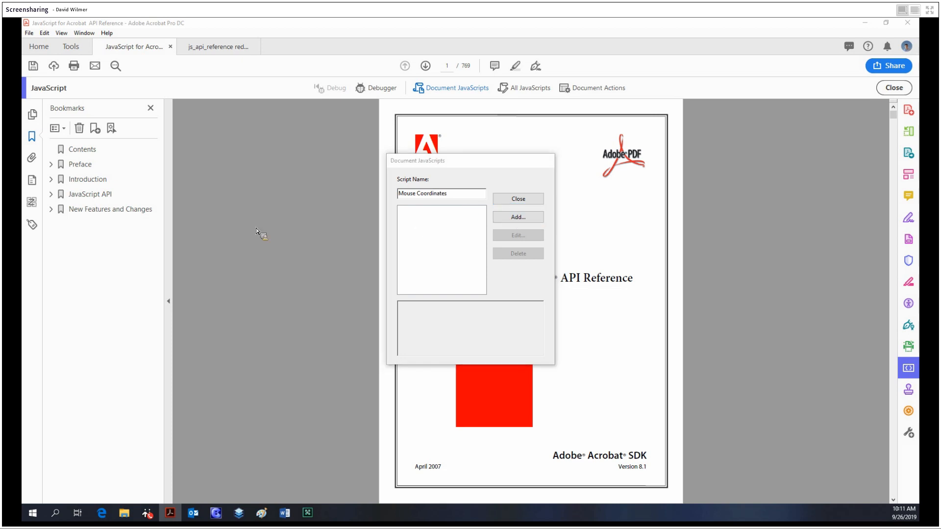
click(518, 217)
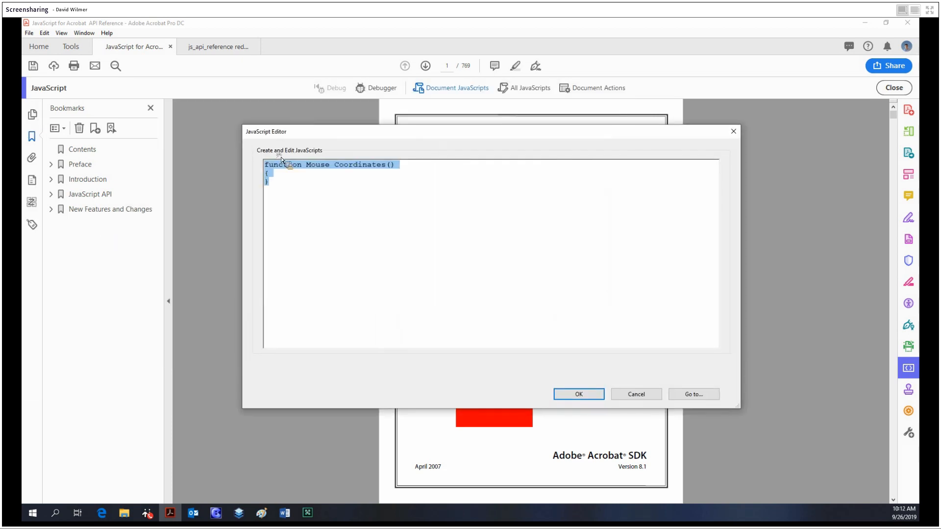
click(302, 181)
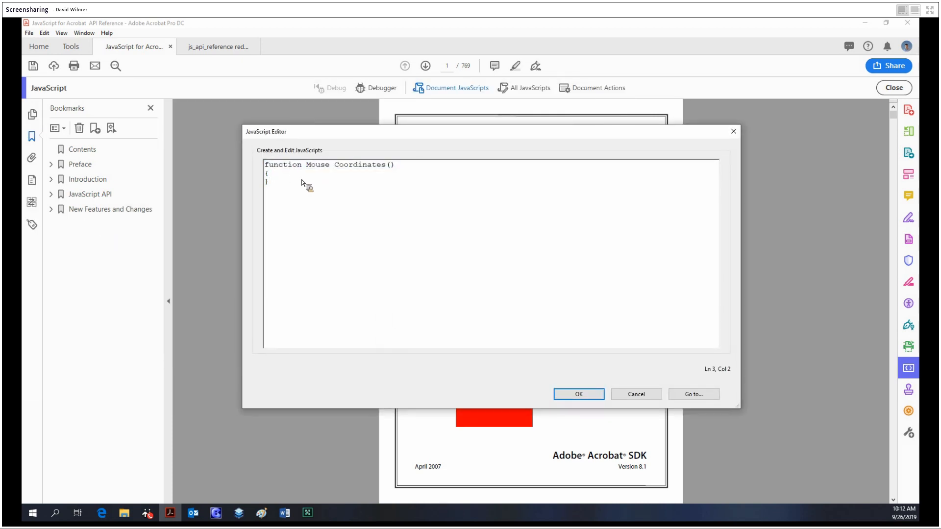
key(Enter)
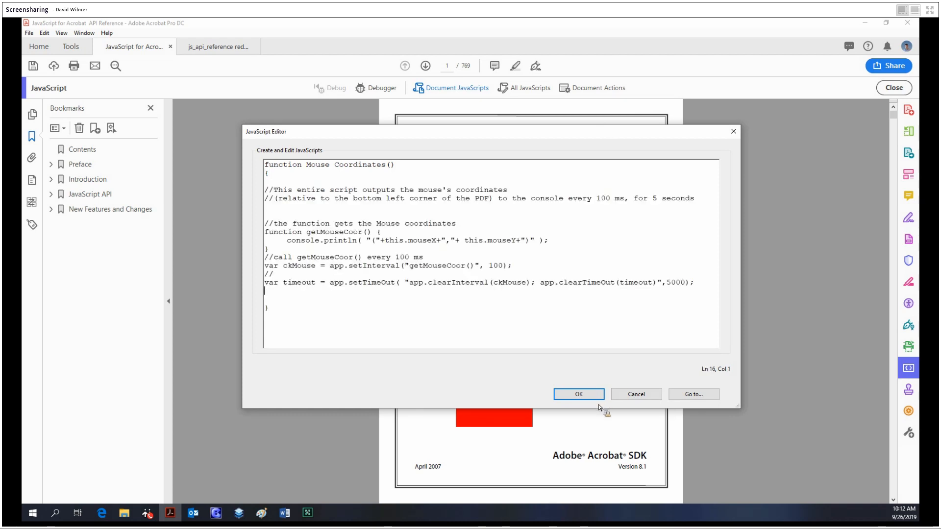
click(579, 394)
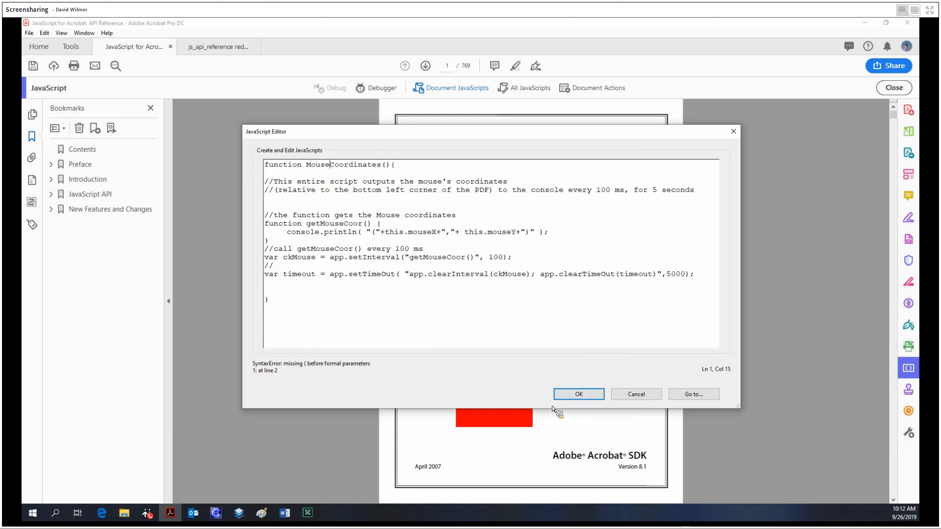
click(579, 394)
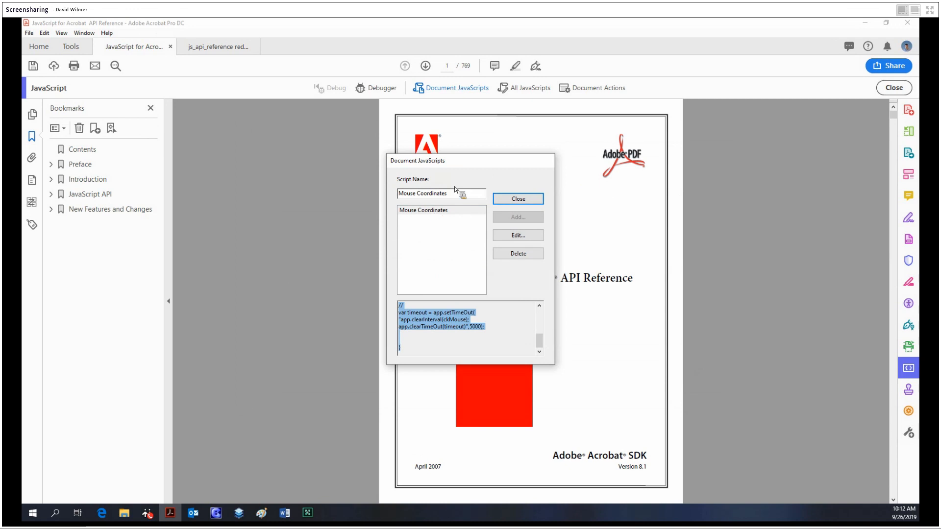
click(423, 209)
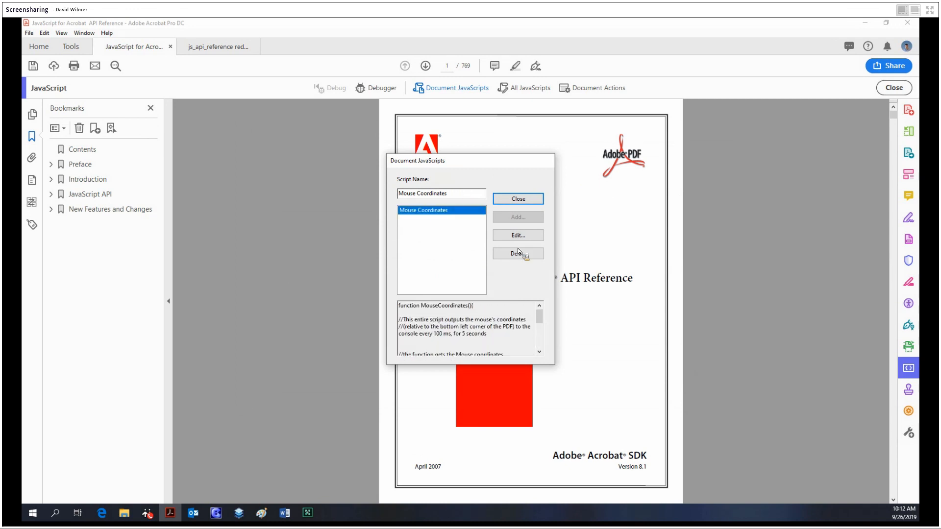
Close the Document JavaScripts dialog and try the JavaScript toolbar's Document Actions.
click(518, 199)
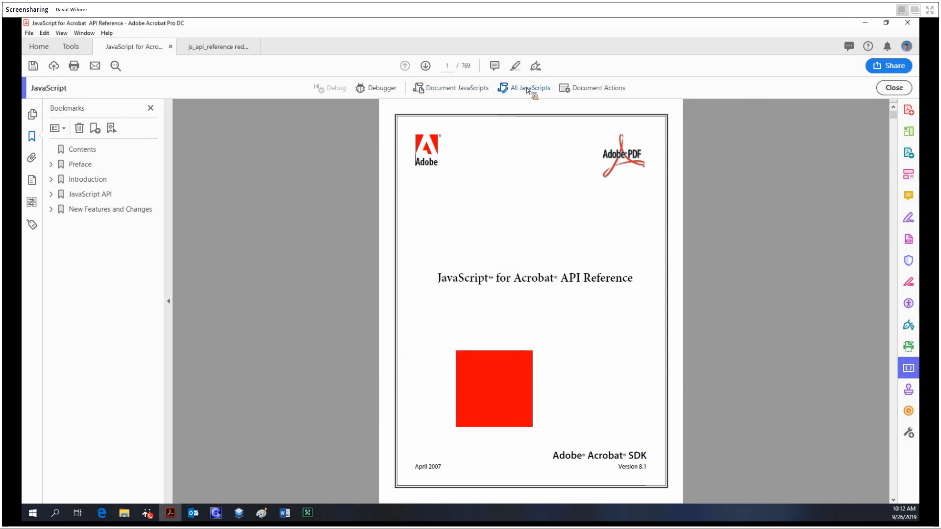
click(529, 87)
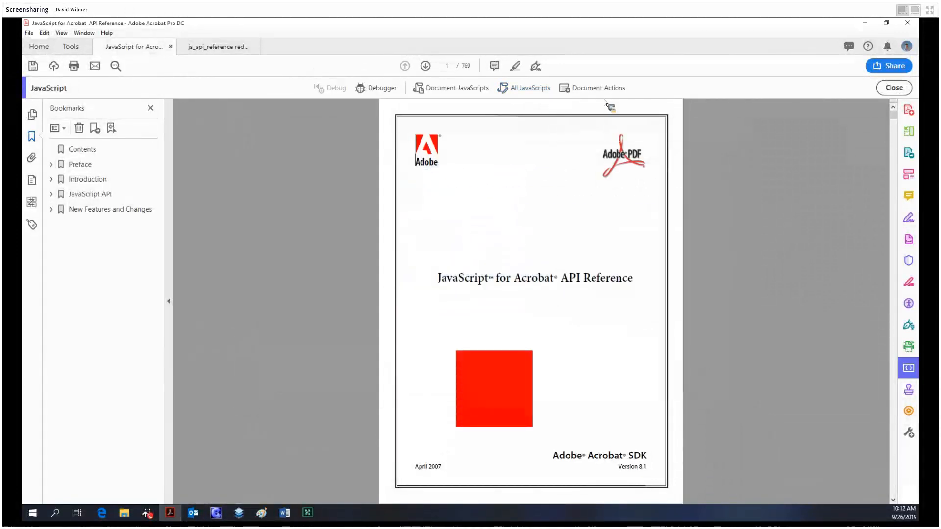
mouse_move(603, 93)
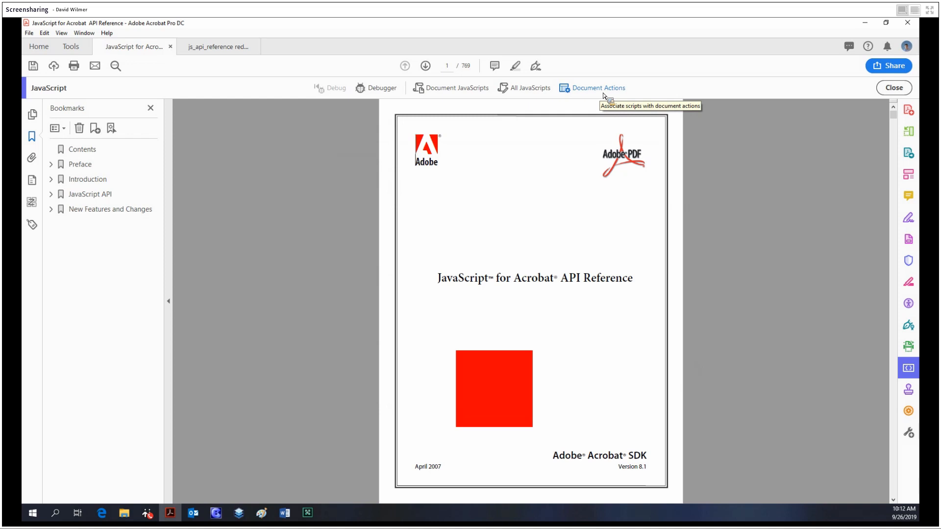
click(598, 88)
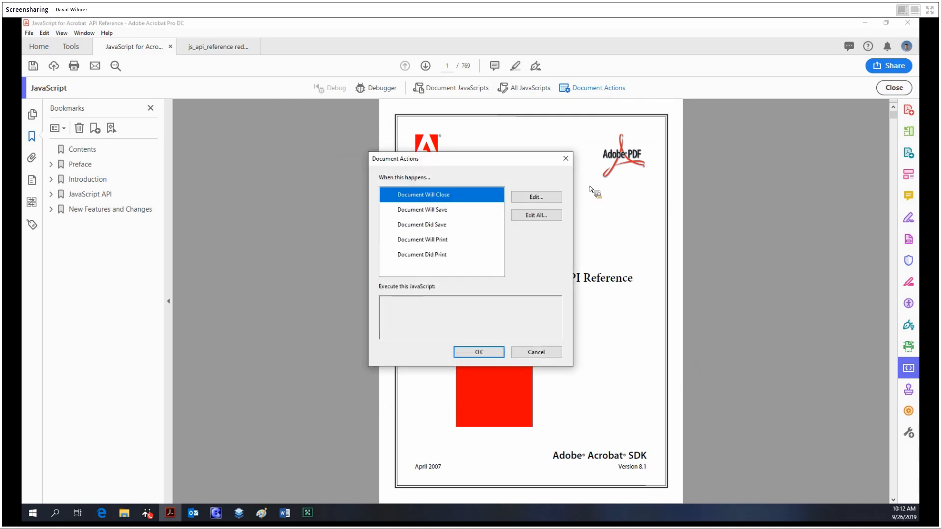
click(422, 210)
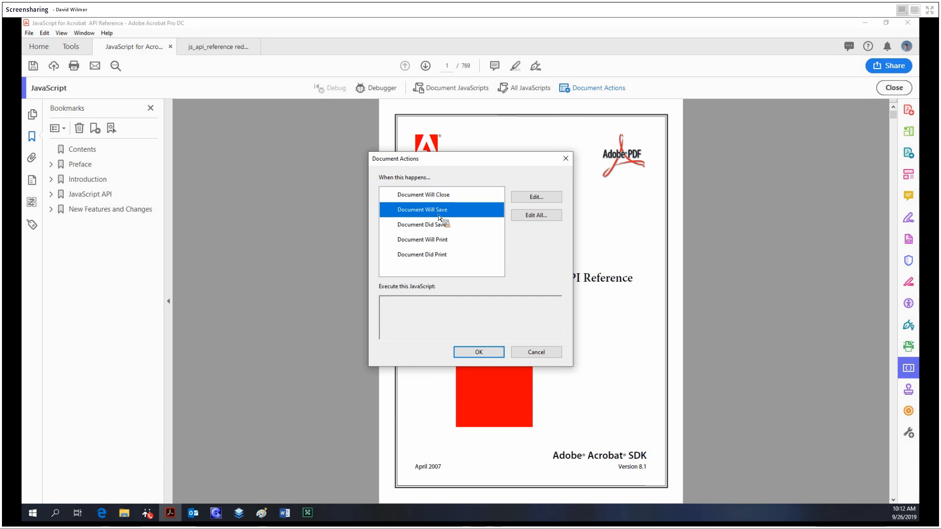
click(422, 239)
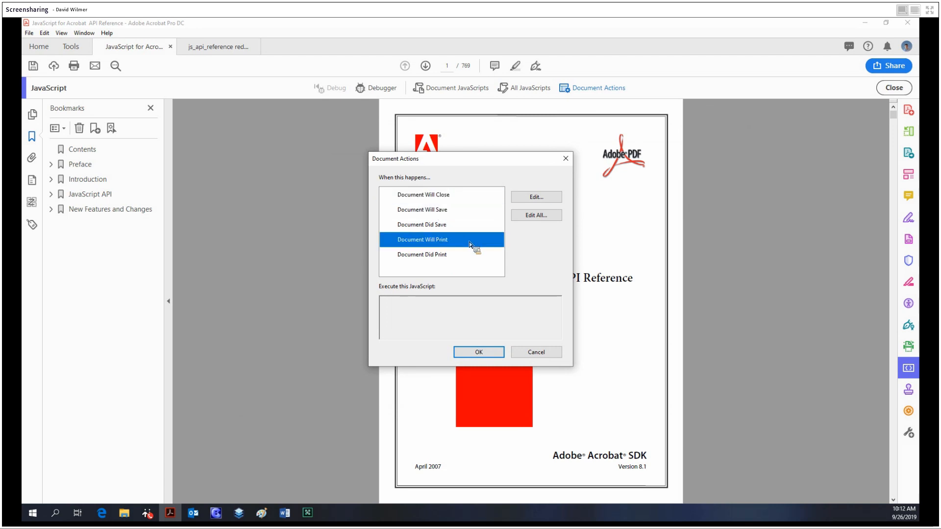
click(421, 225)
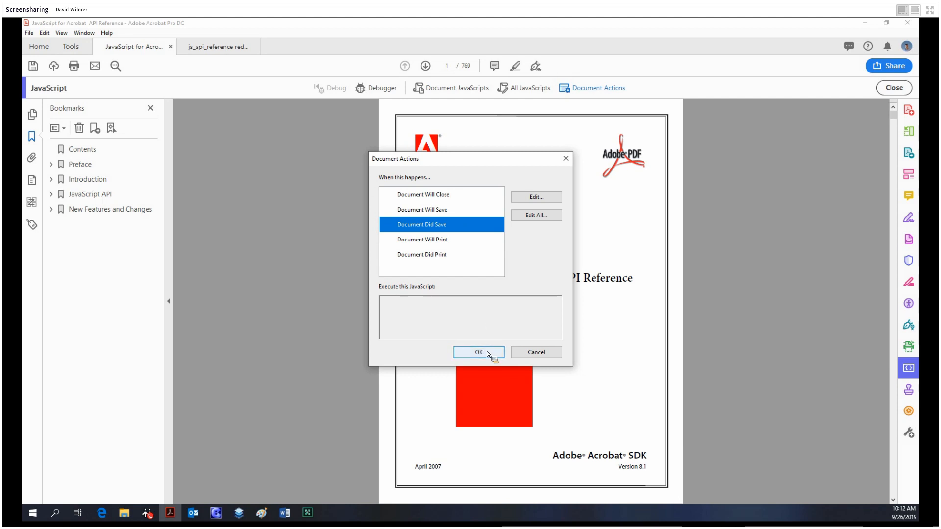
click(423, 194)
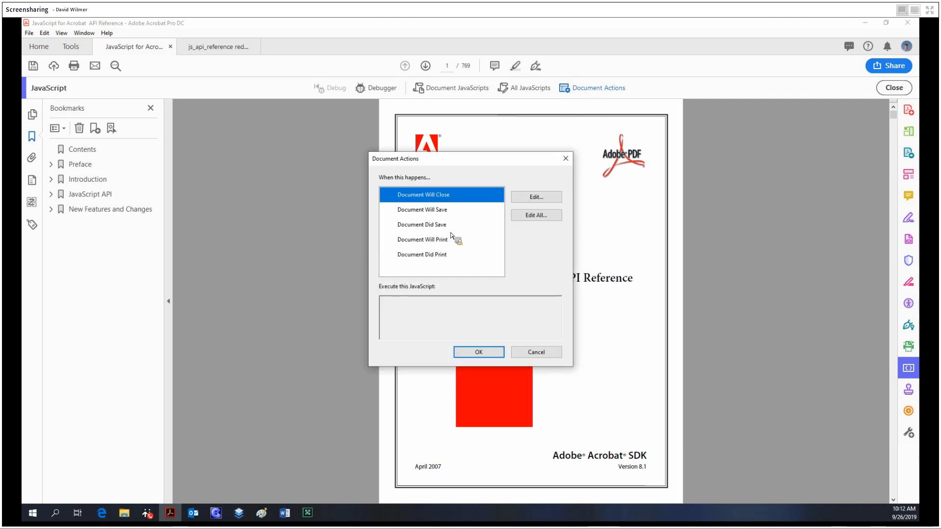
click(536, 197)
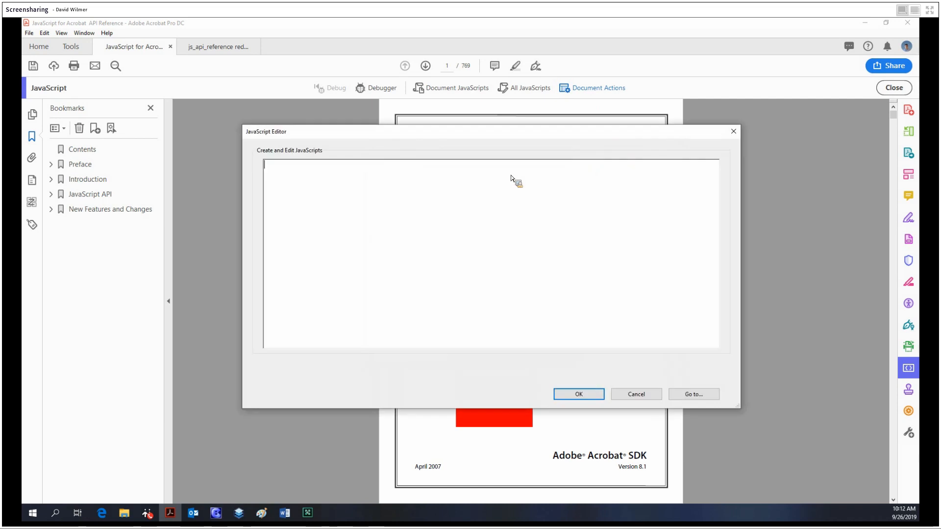
mouse_move(581, 370)
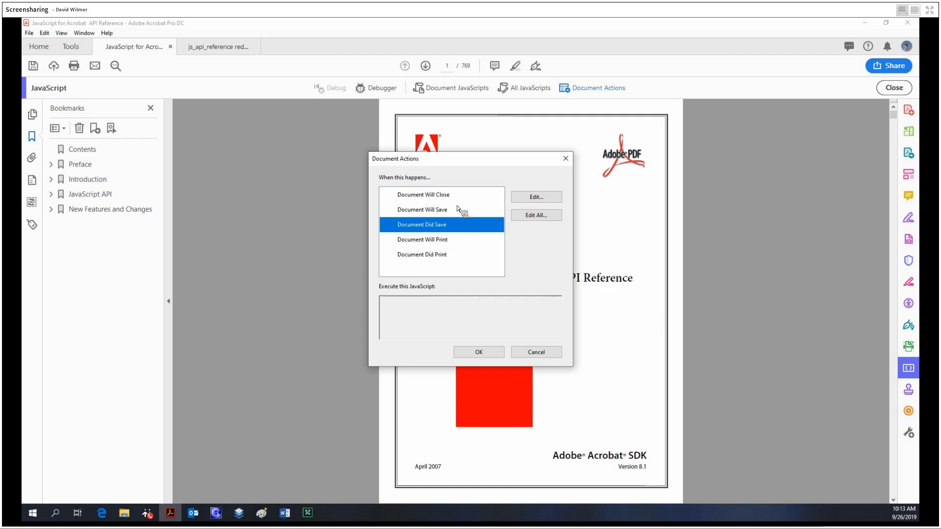
click(422, 254)
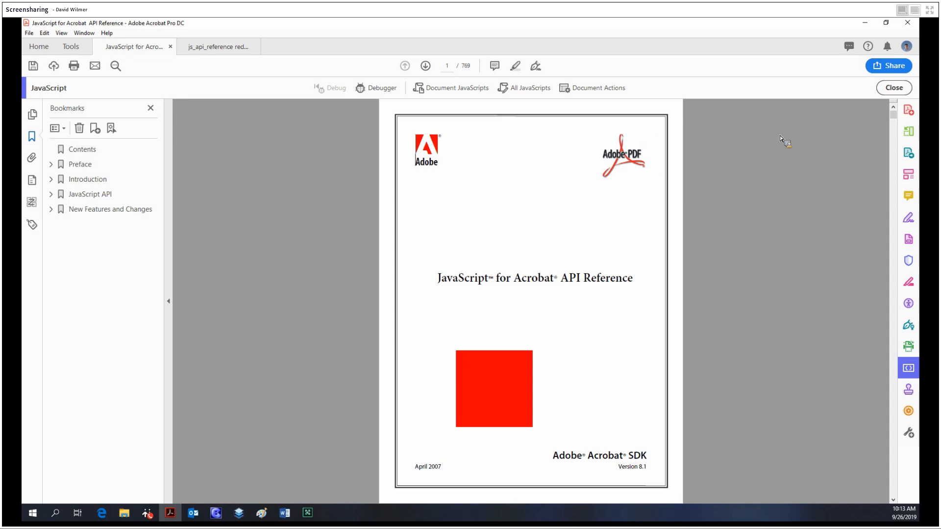
mouse_move(350, 461)
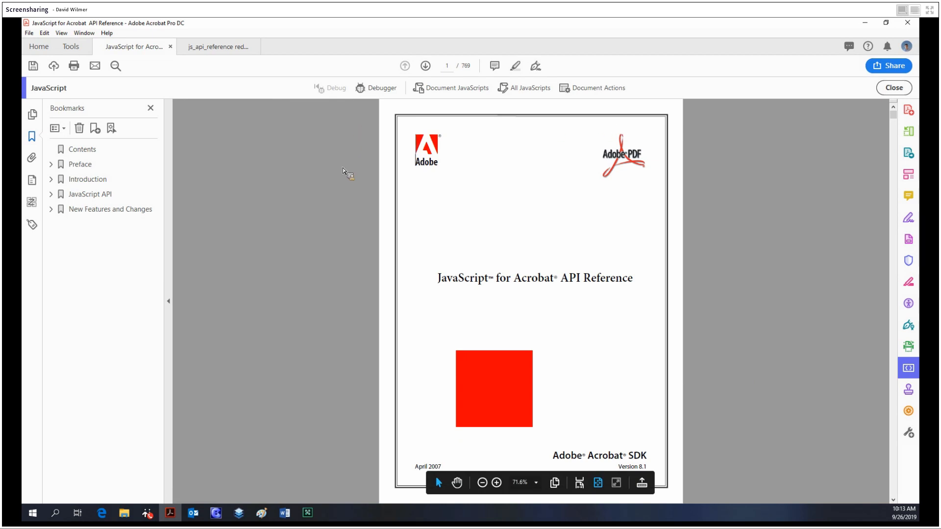
mouse_move(238, 341)
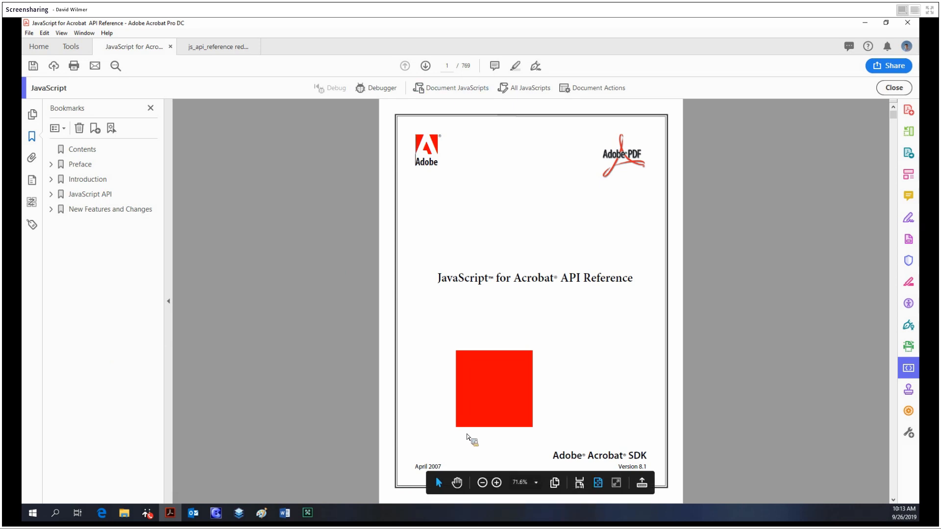
mouse_move(372, 319)
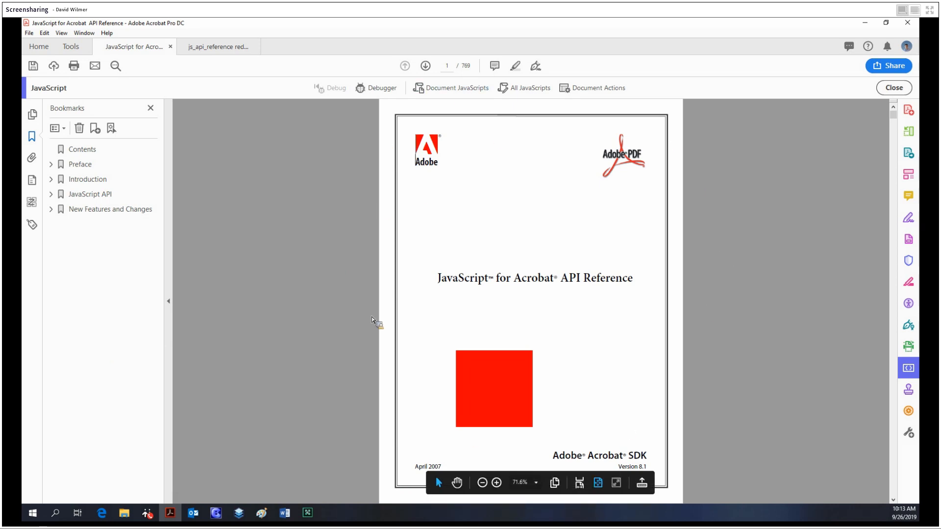
mouse_move(586, 109)
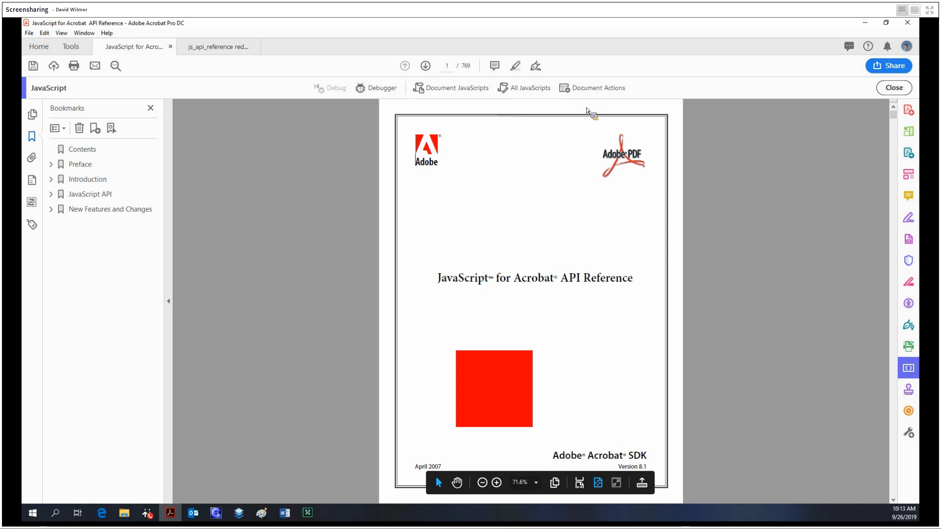
mouse_move(677, 156)
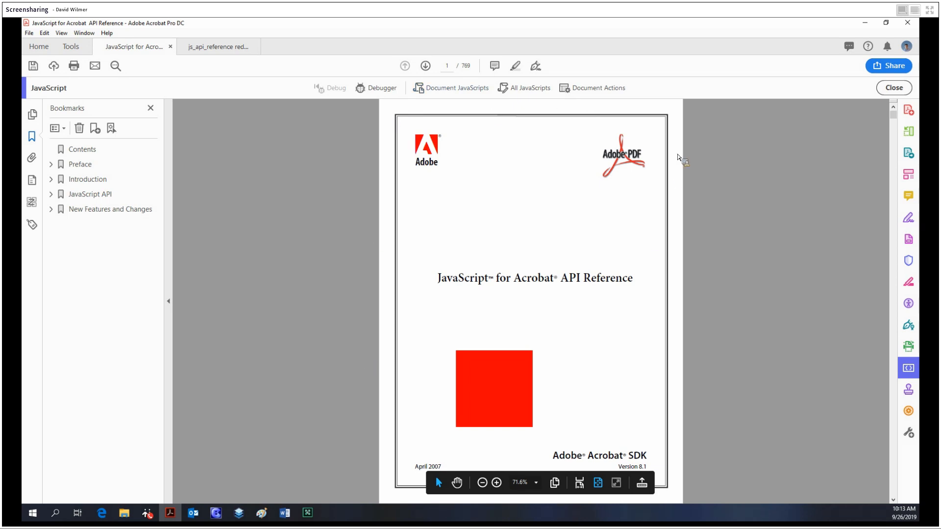
mouse_move(661, 115)
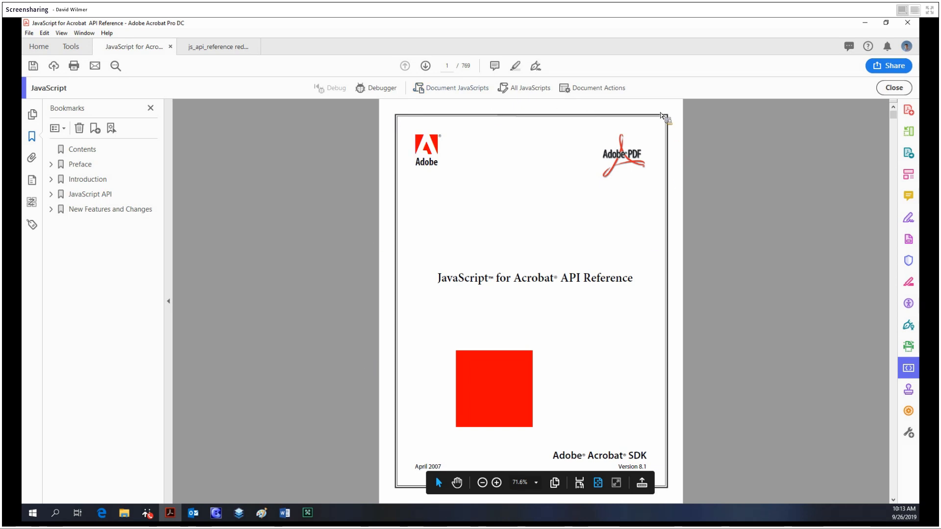